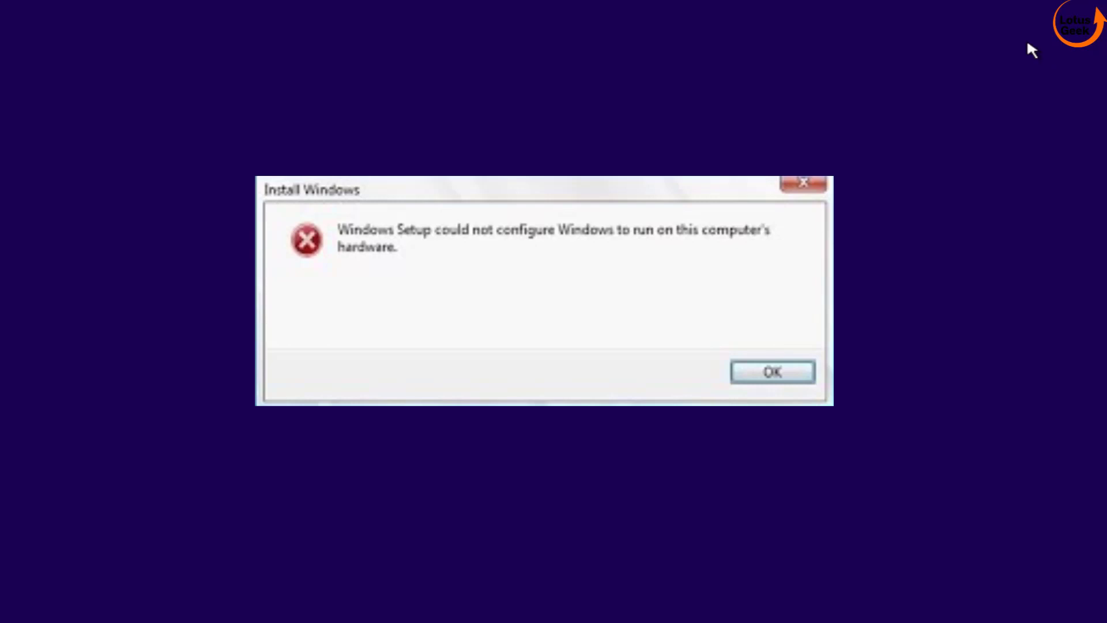
mouse_move(963, 9)
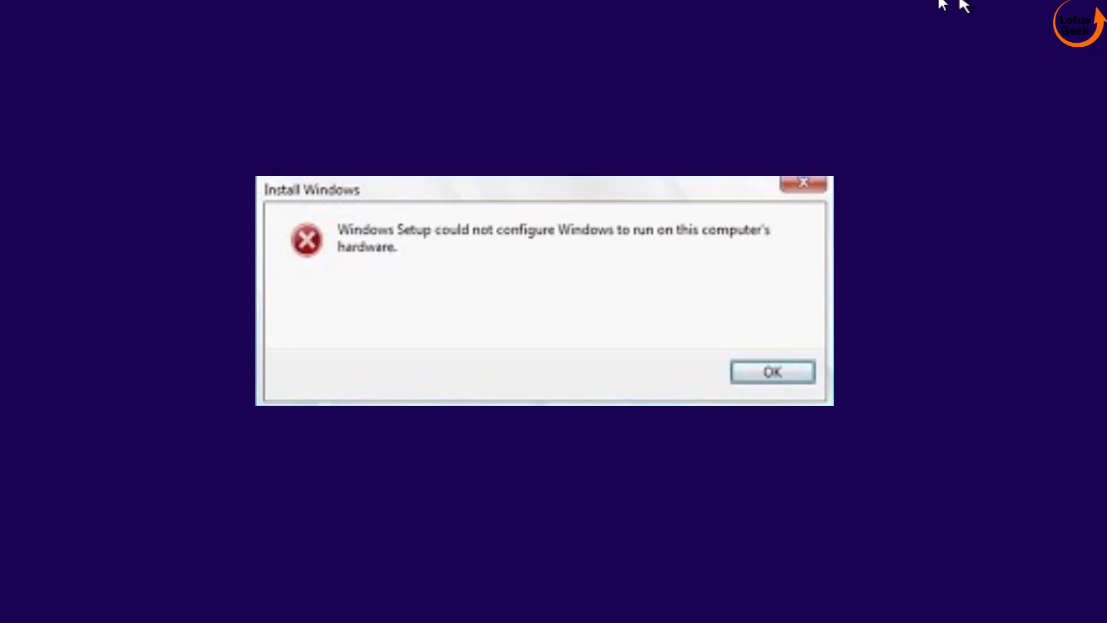
mouse_move(1069, 69)
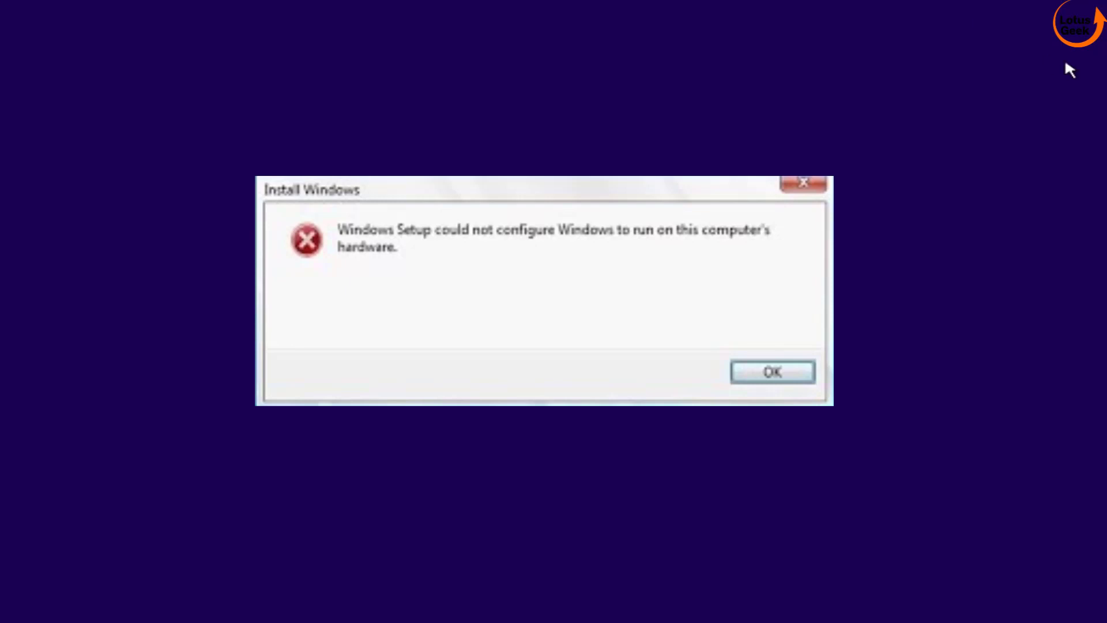
mouse_move(1088, 78)
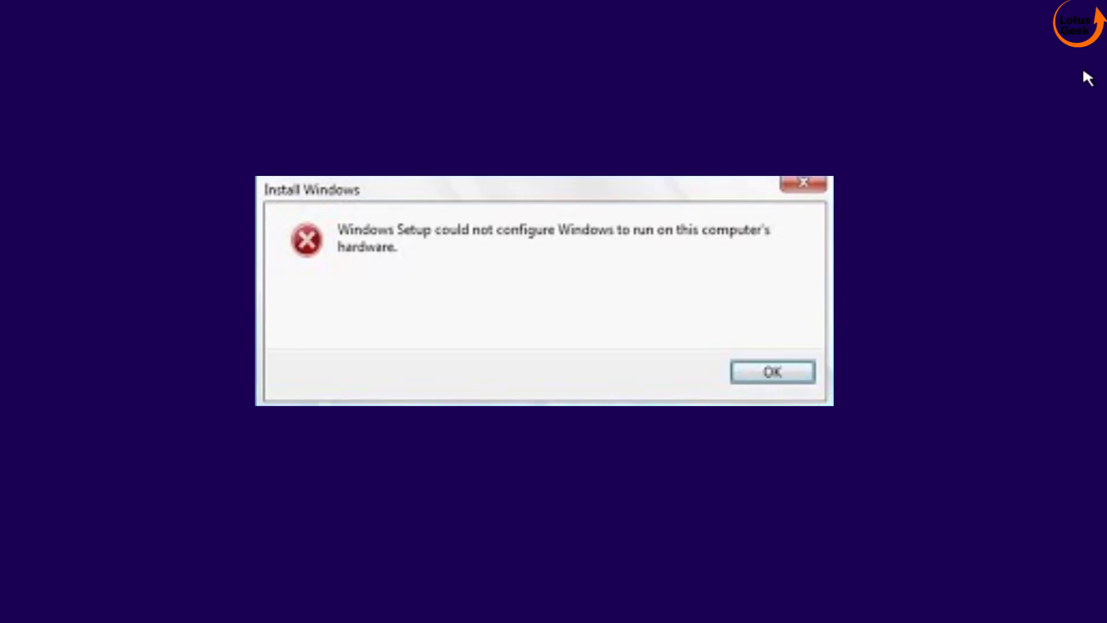
Step: Open Command Prompt over the 'could not configure Windows' error with Shift+F10
key("shift+f10")
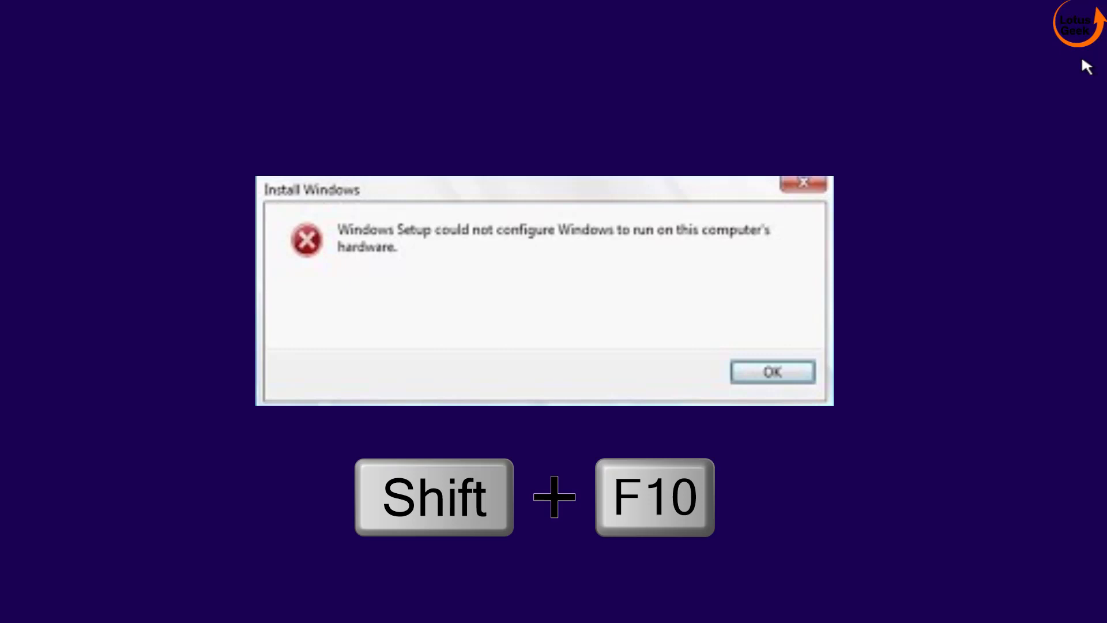
Step: Open the administrator Command Prompt and enter cd to show the current directory
key("shift+f10")
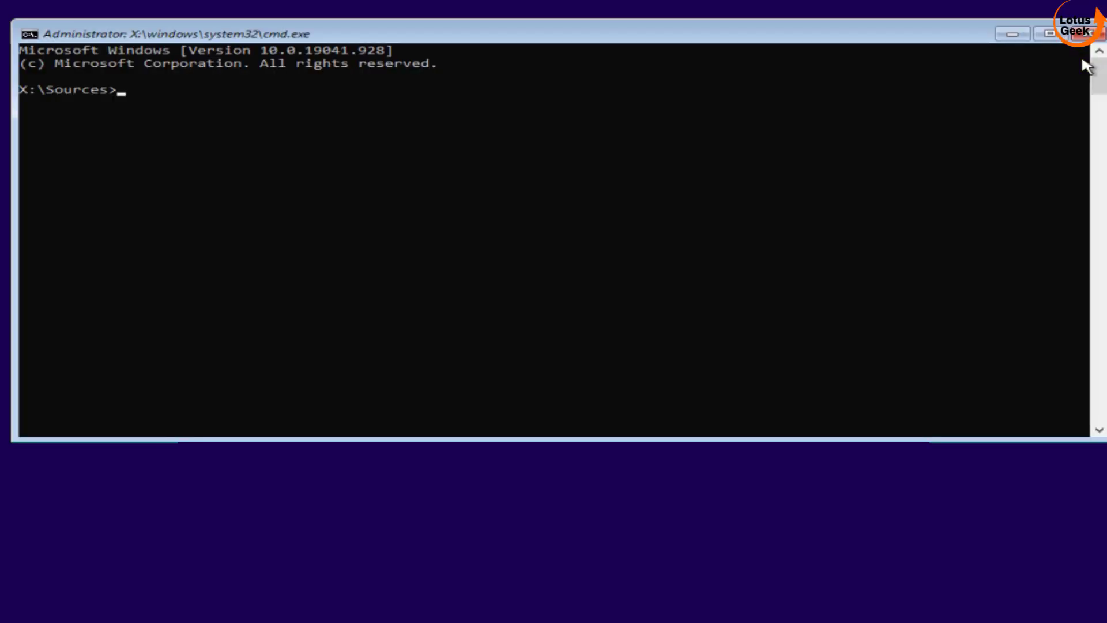
mouse_move(622, 47)
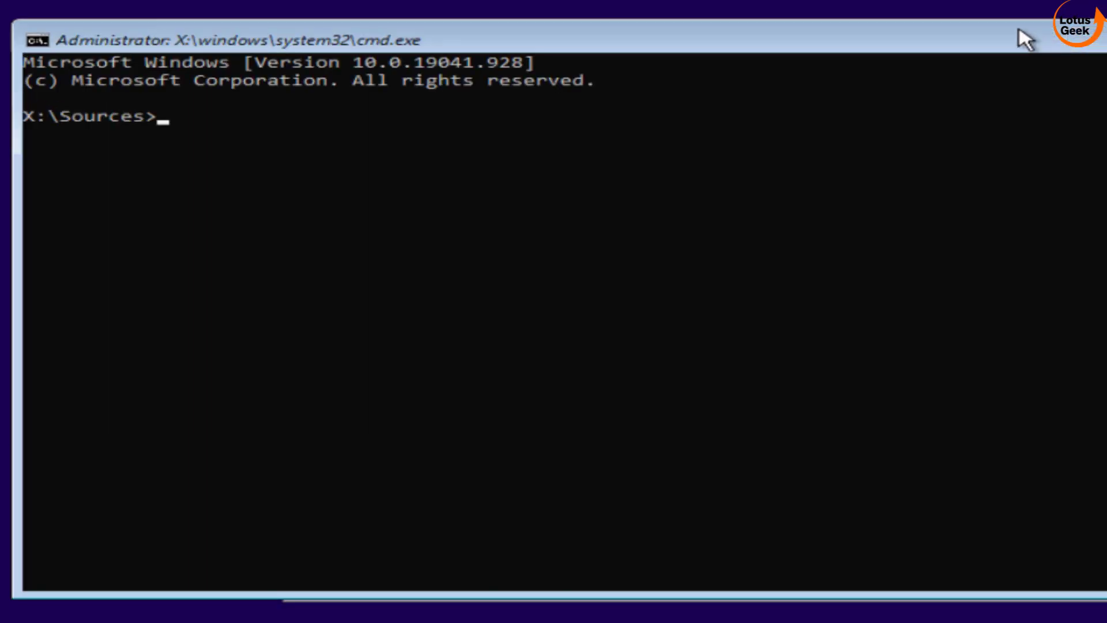
mouse_move(839, 7)
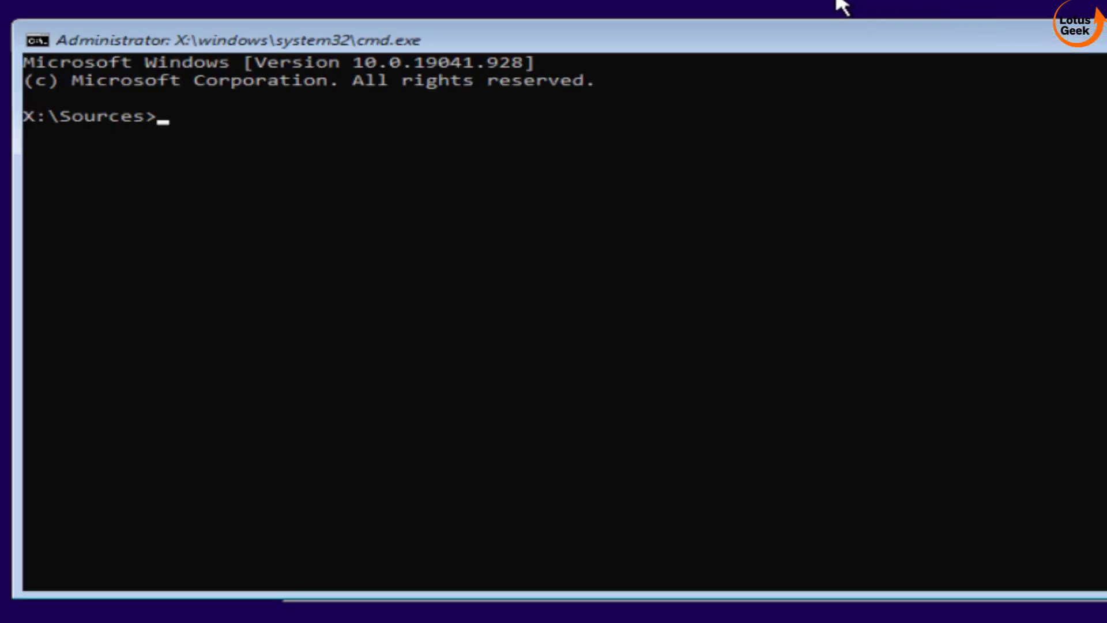
mouse_move(798, 41)
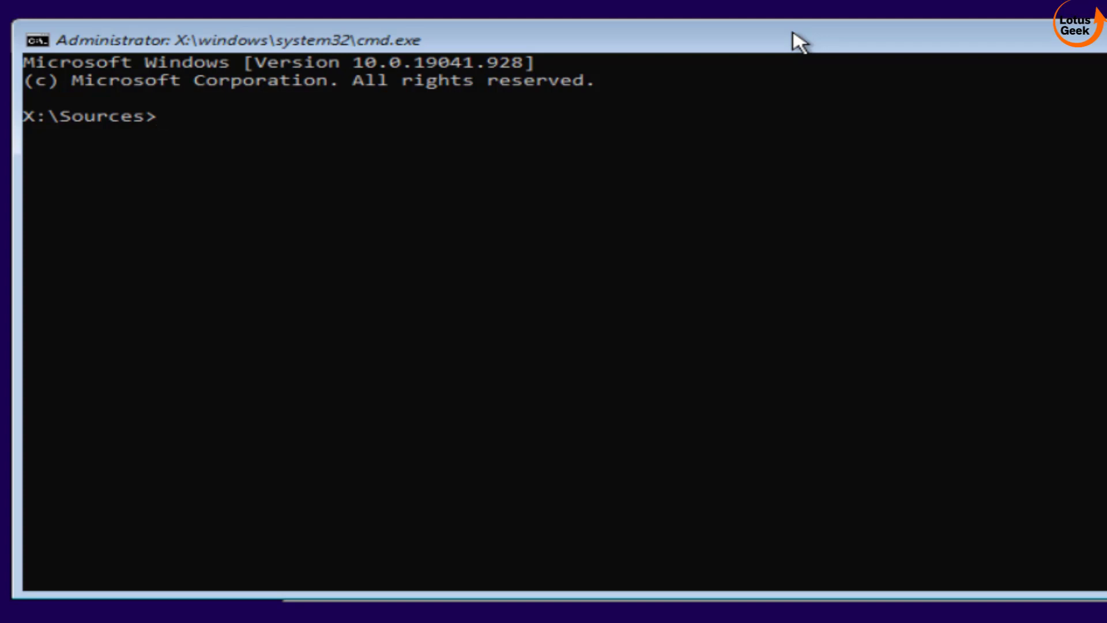
type("cd")
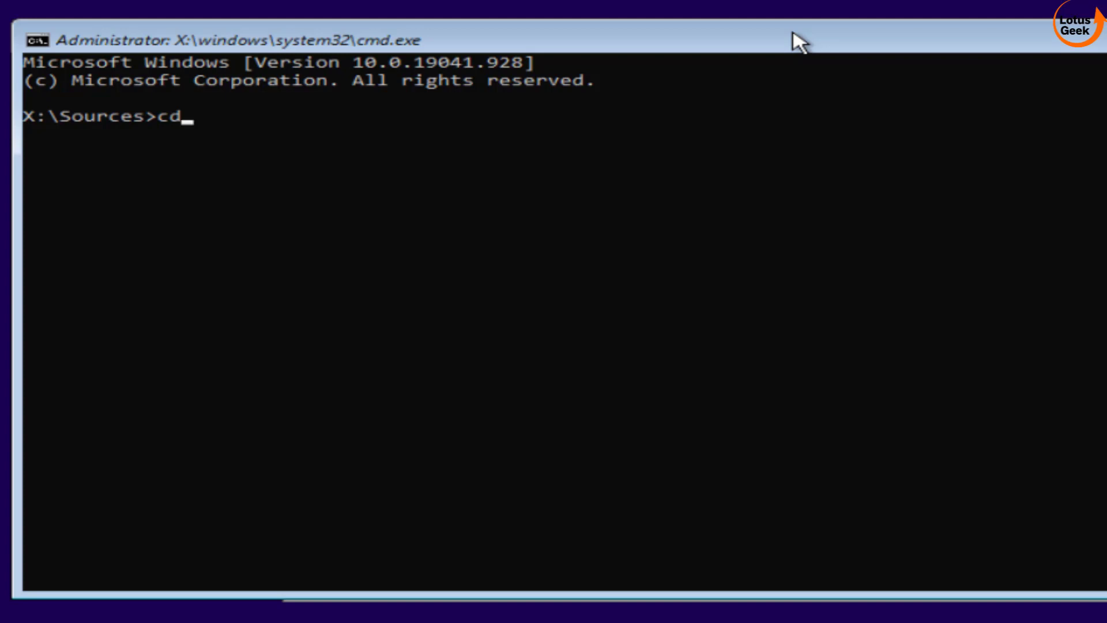
Step: Show the current directory X:\Sources, then enter cd d:\windows\system32\oobe
key("Return")
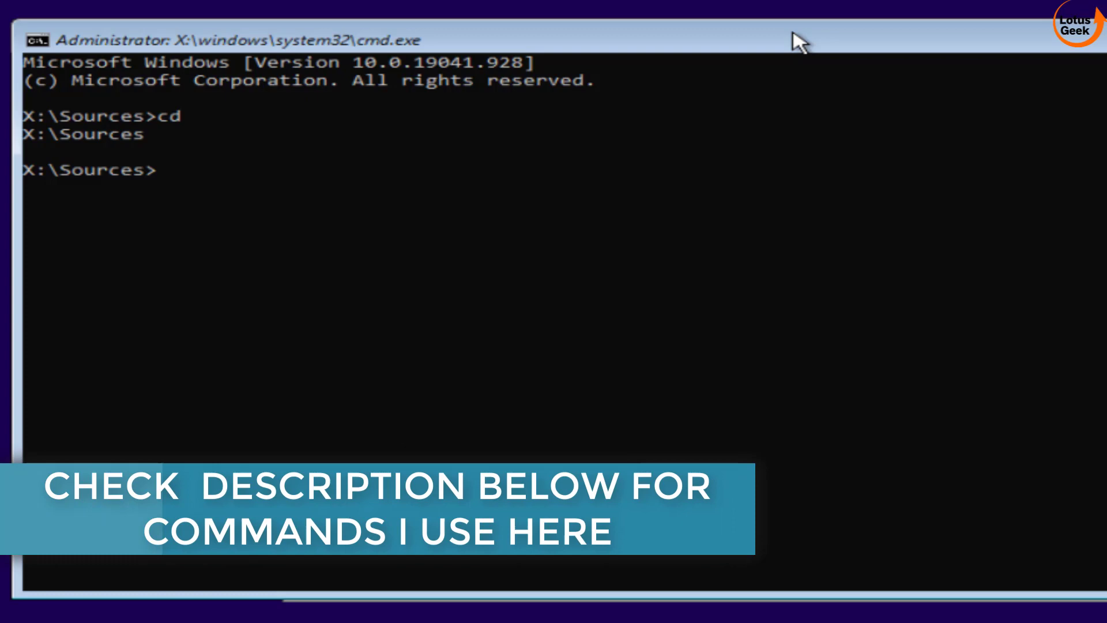
type("cd d")
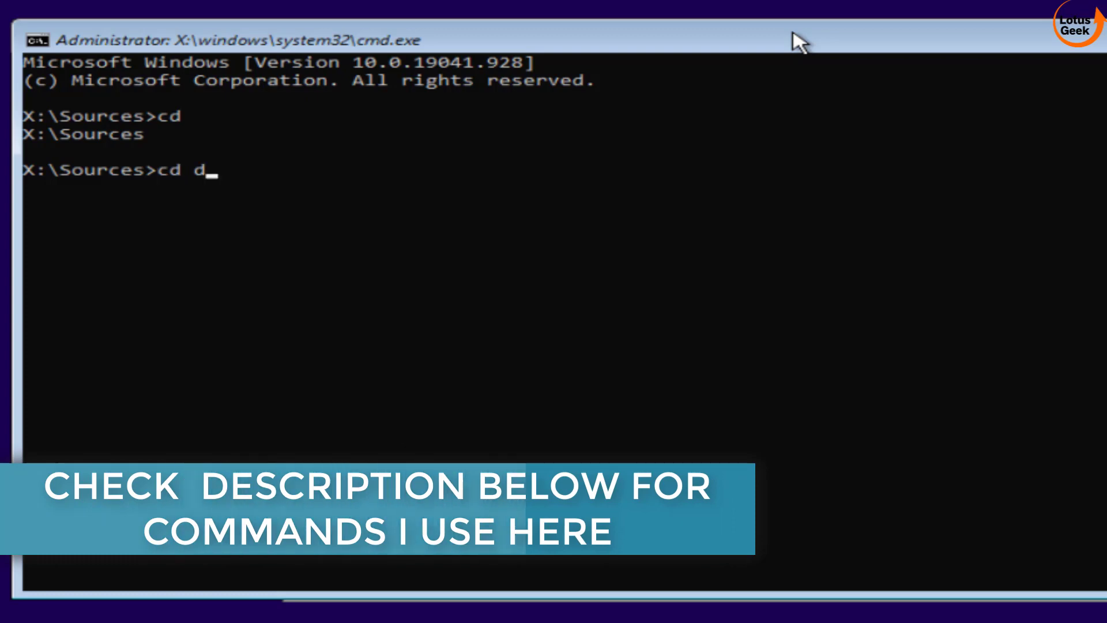
type(":")
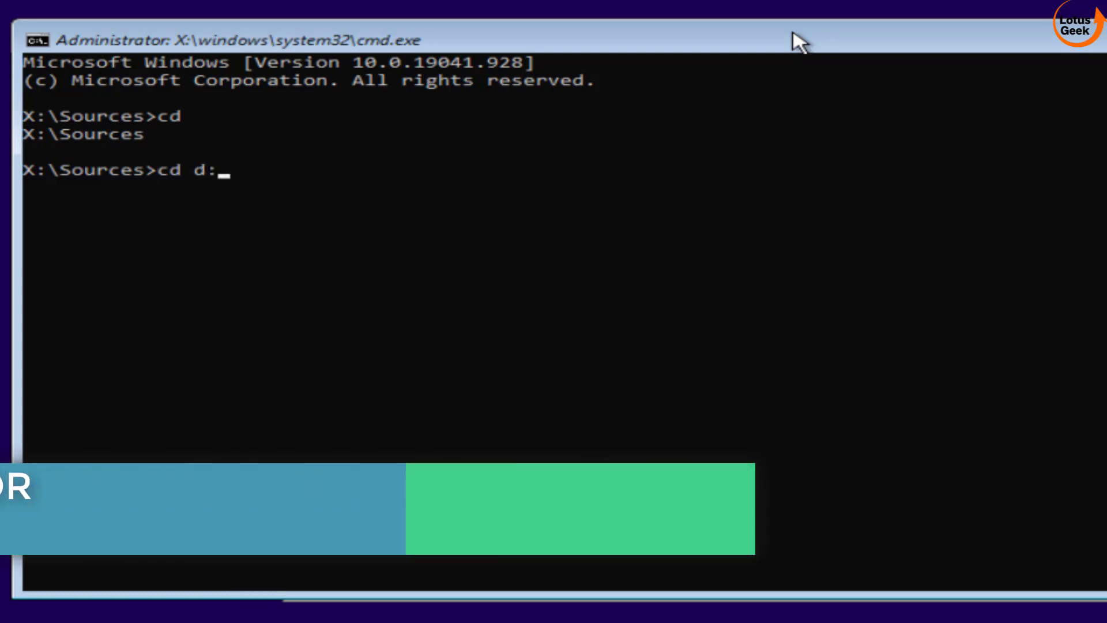
type("\\")
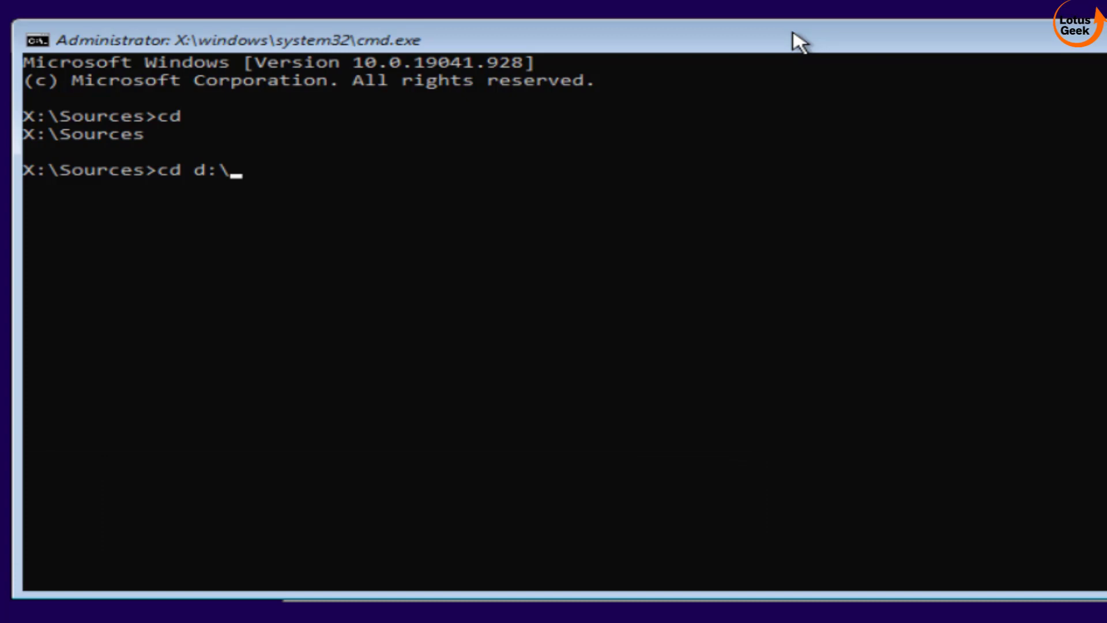
type("windows")
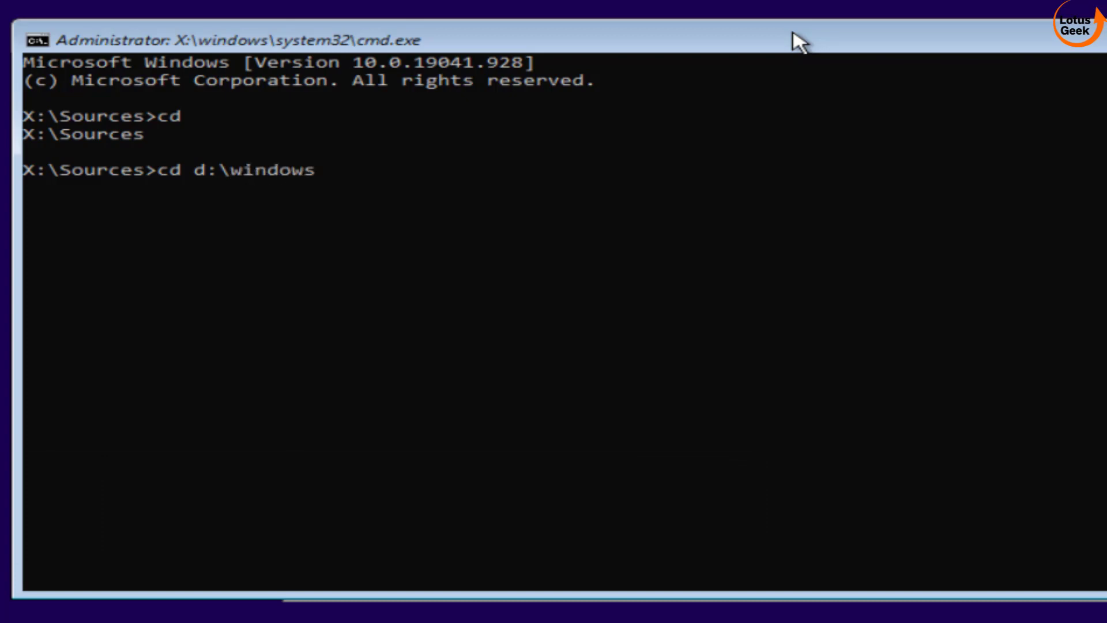
type("\\system3")
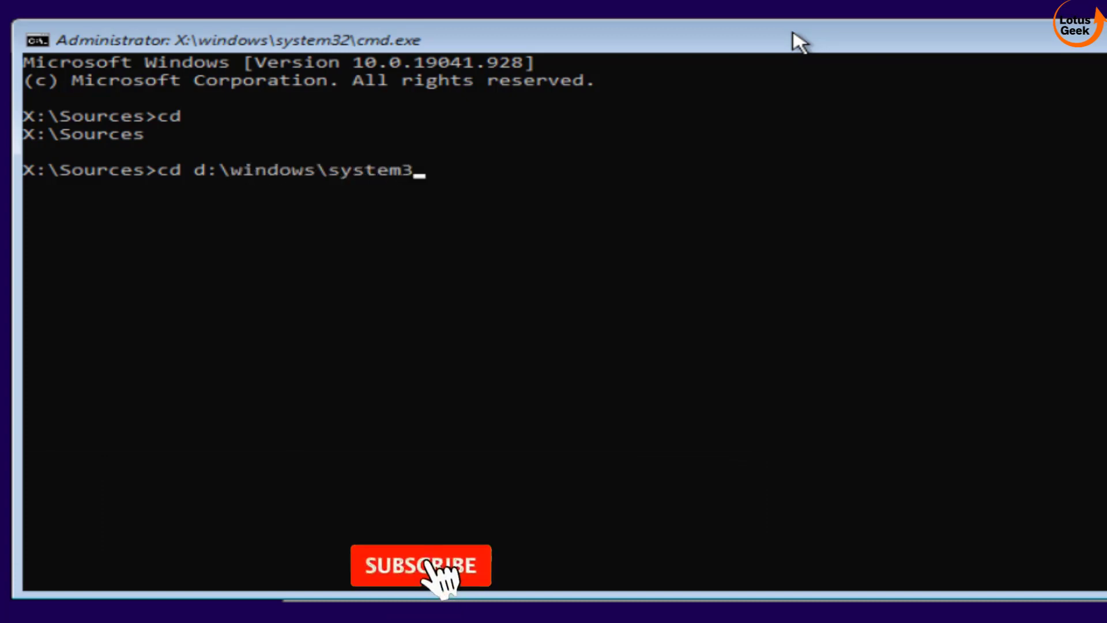
type("2\\oobe")
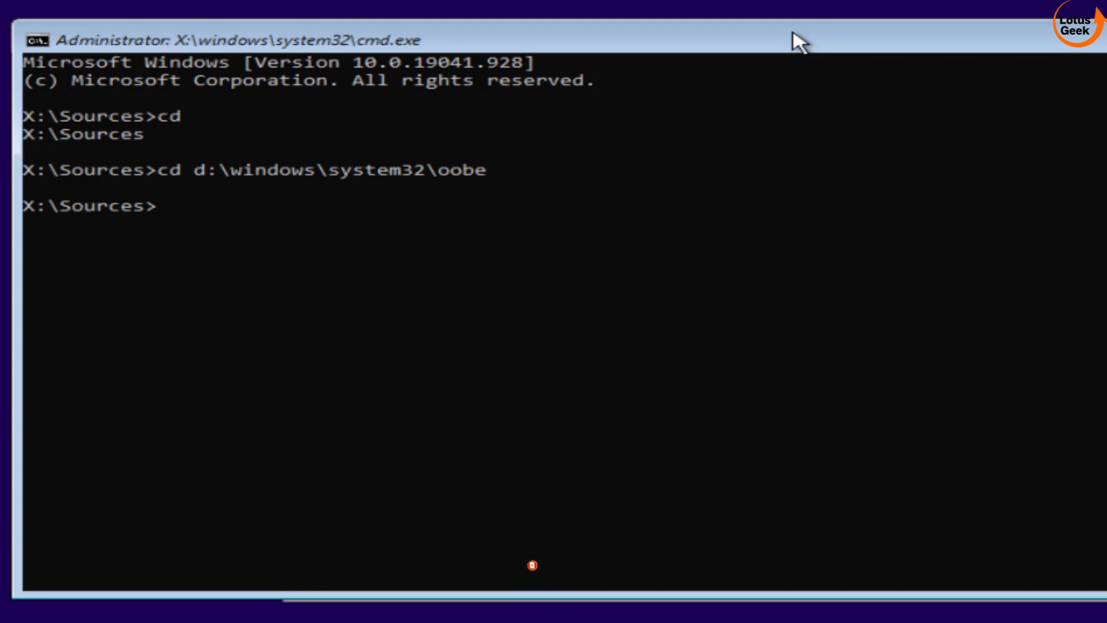
Step: Switch to drive D and run msoobe from the oobe folder
type("d:")
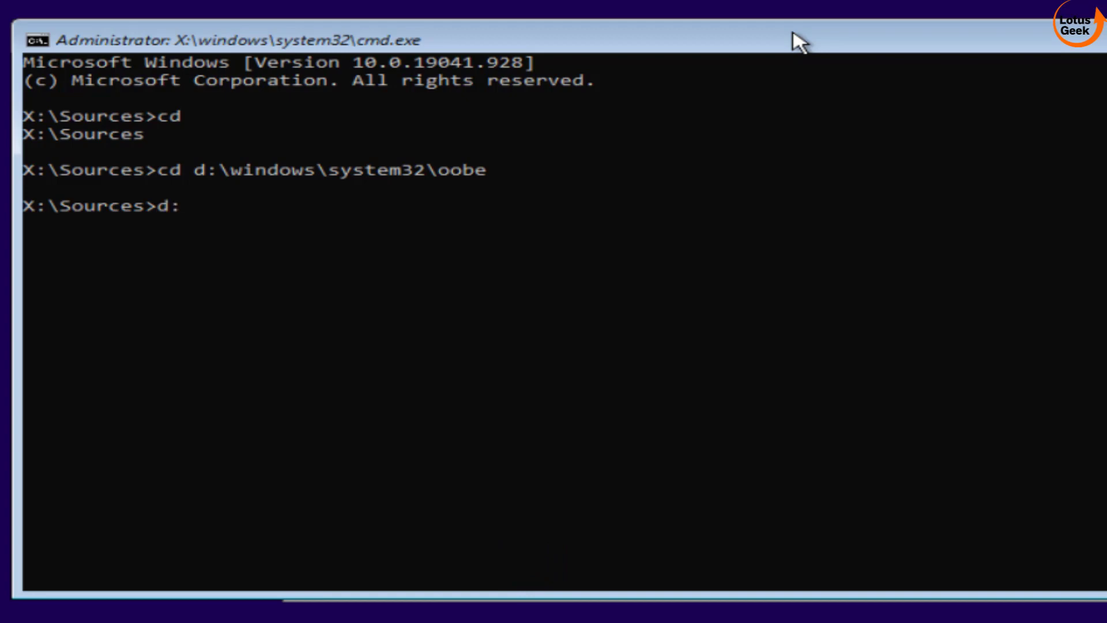
key("Return")
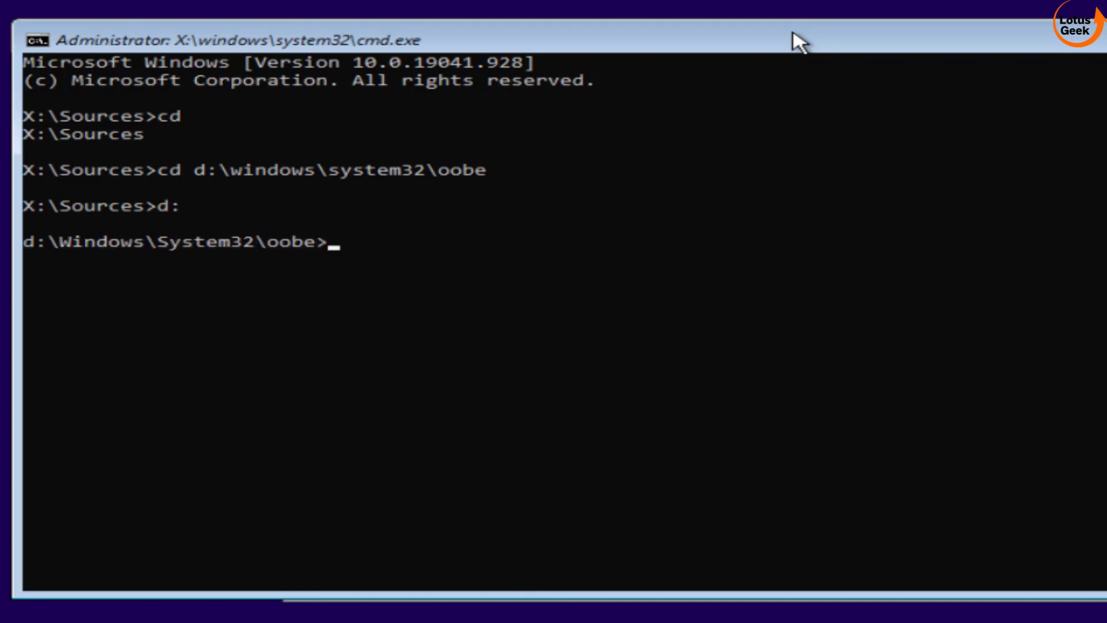
type("msoobe")
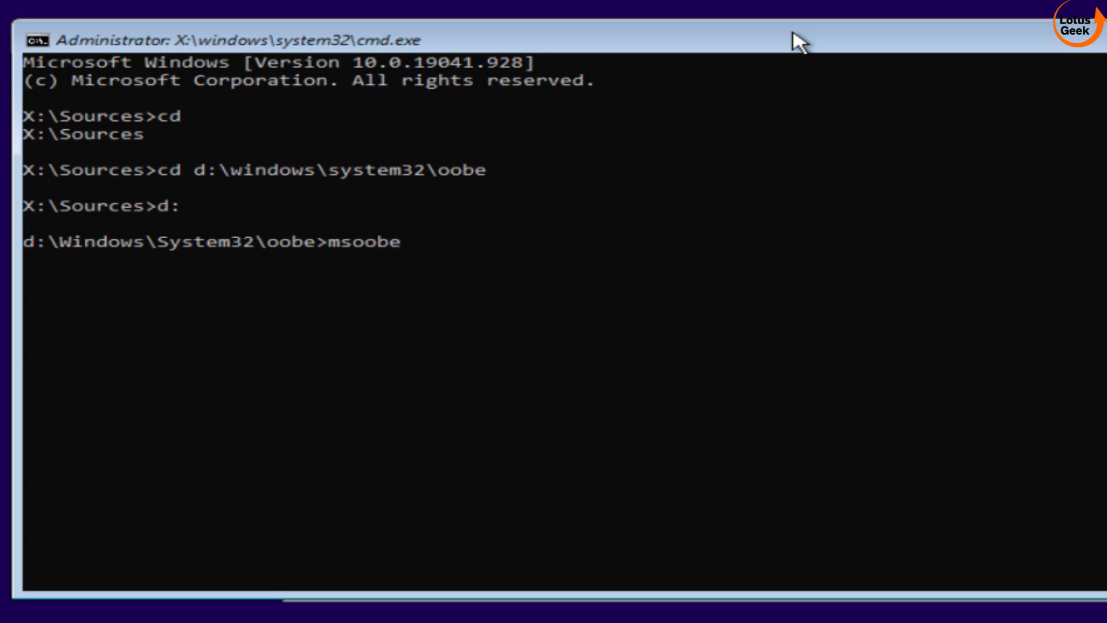
key("Return")
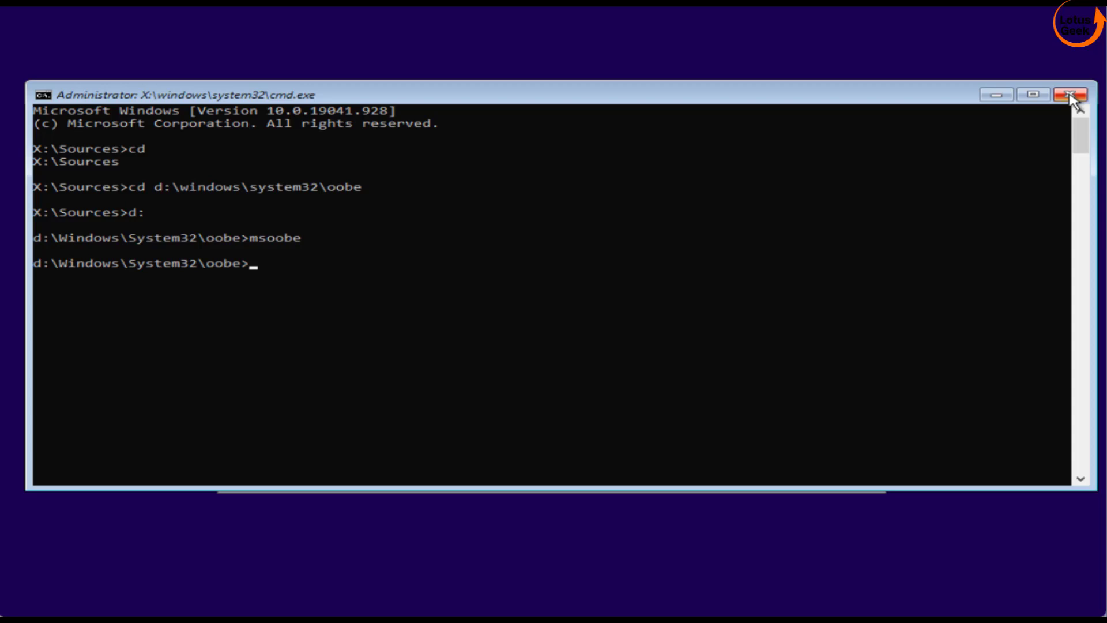
mouse_move(1069, 94)
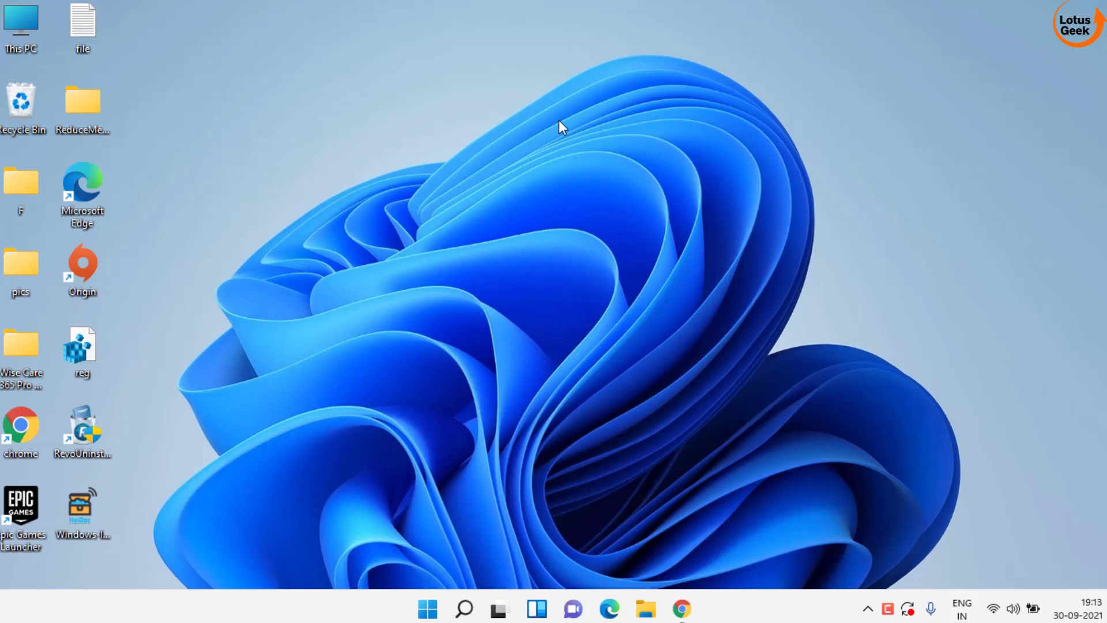
mouse_move(525, 131)
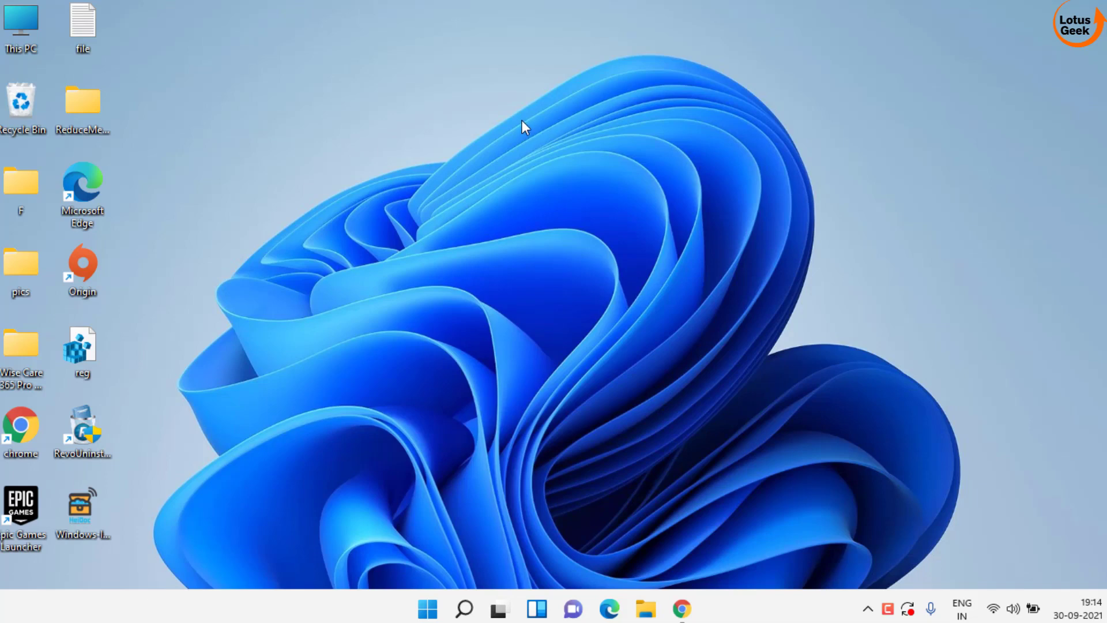
mouse_move(604, 497)
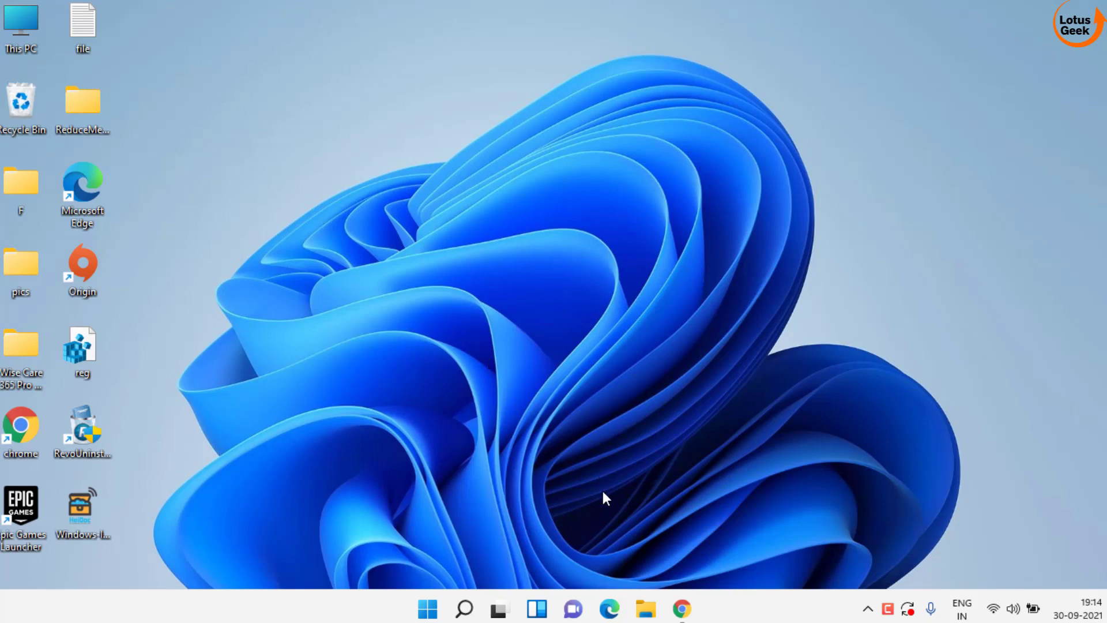
Step: Play the 'We couldn't find any drives' video at Method 2 (03:21), then skip to about 5:48
left_click(680, 608)
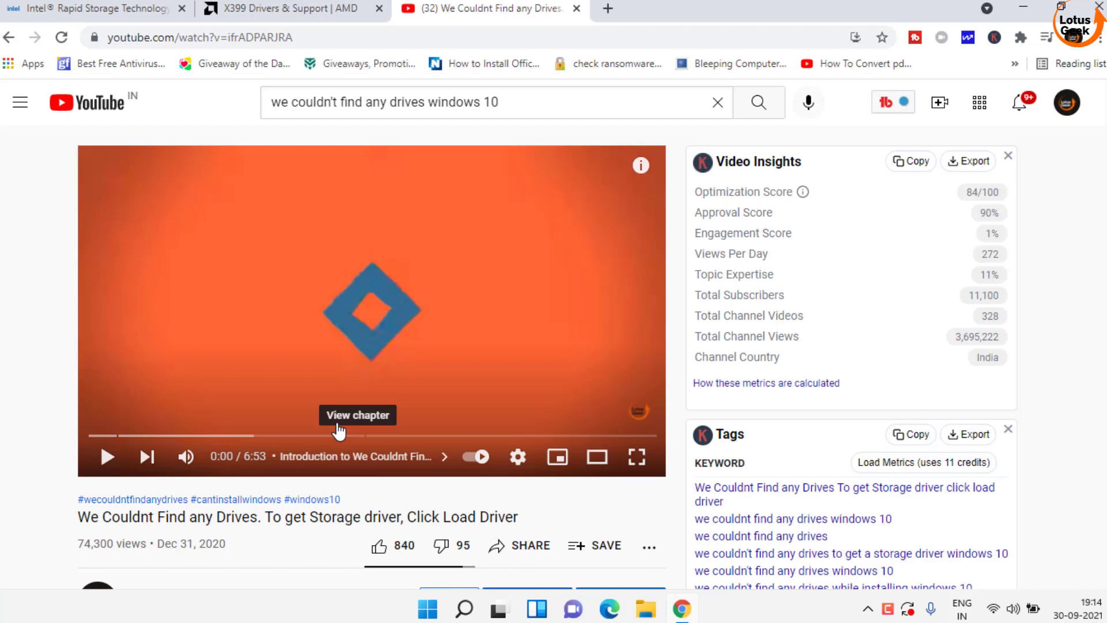
mouse_move(219, 415)
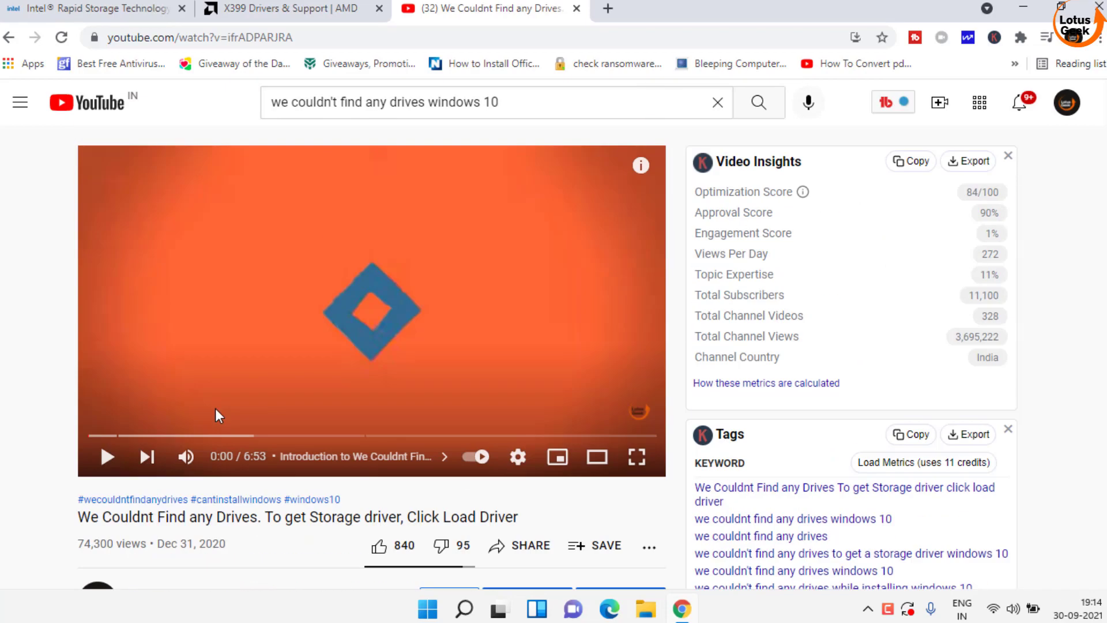
scroll("down", 3)
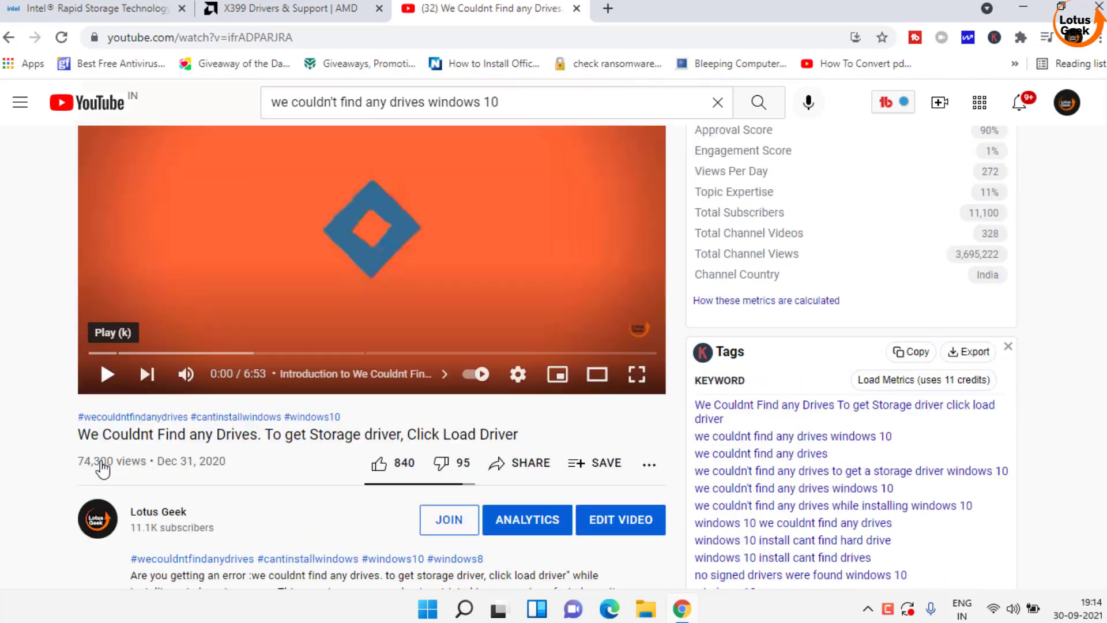
scroll("down", 3)
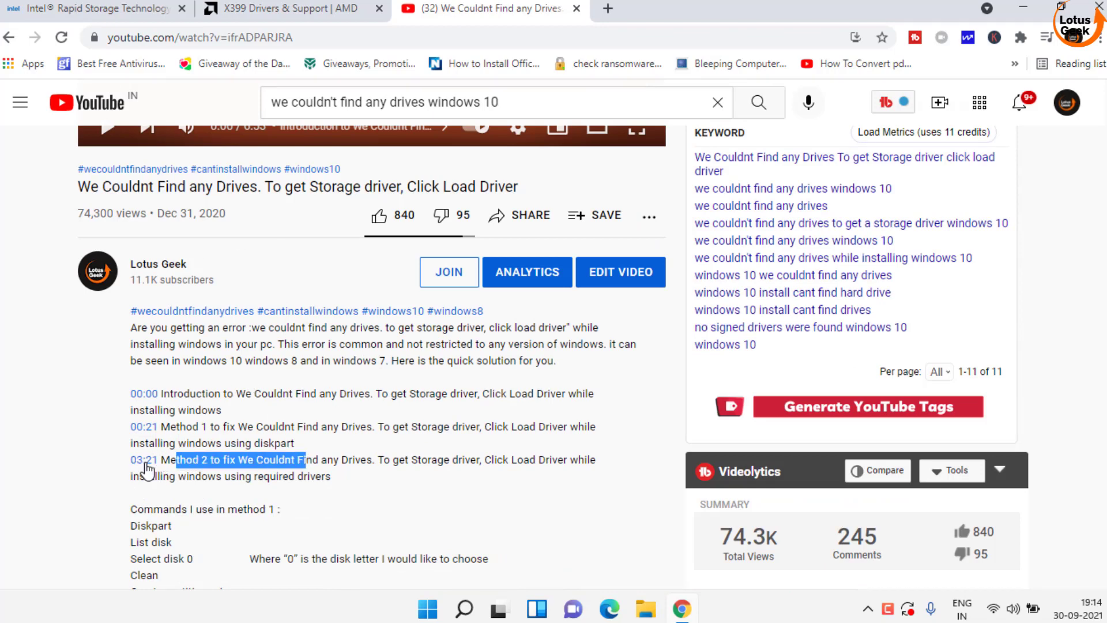
left_click(145, 460)
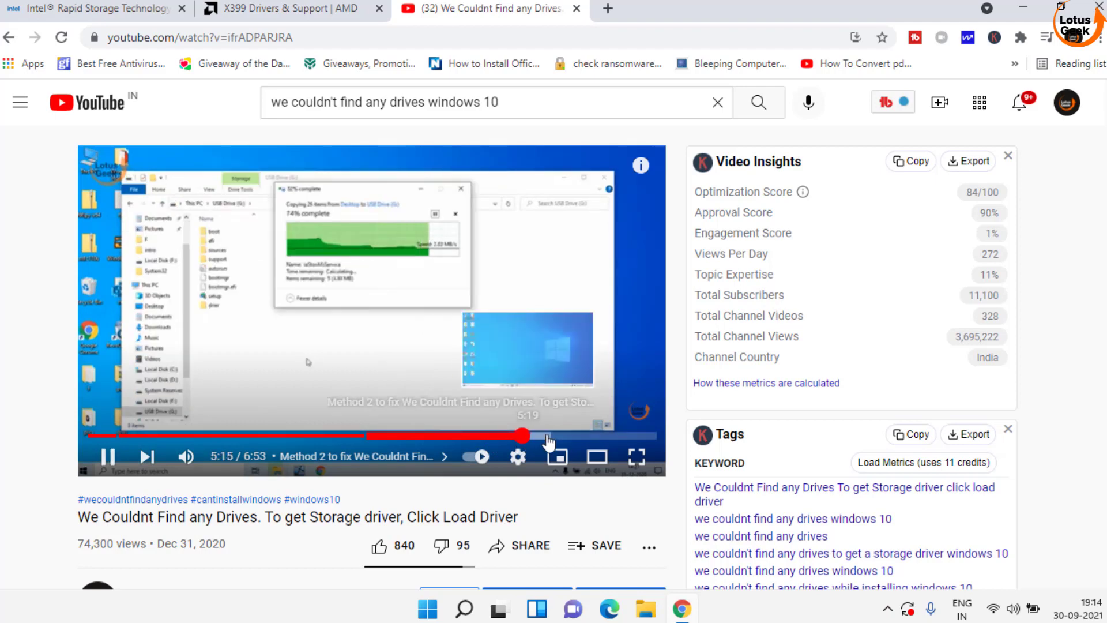
left_click(569, 436)
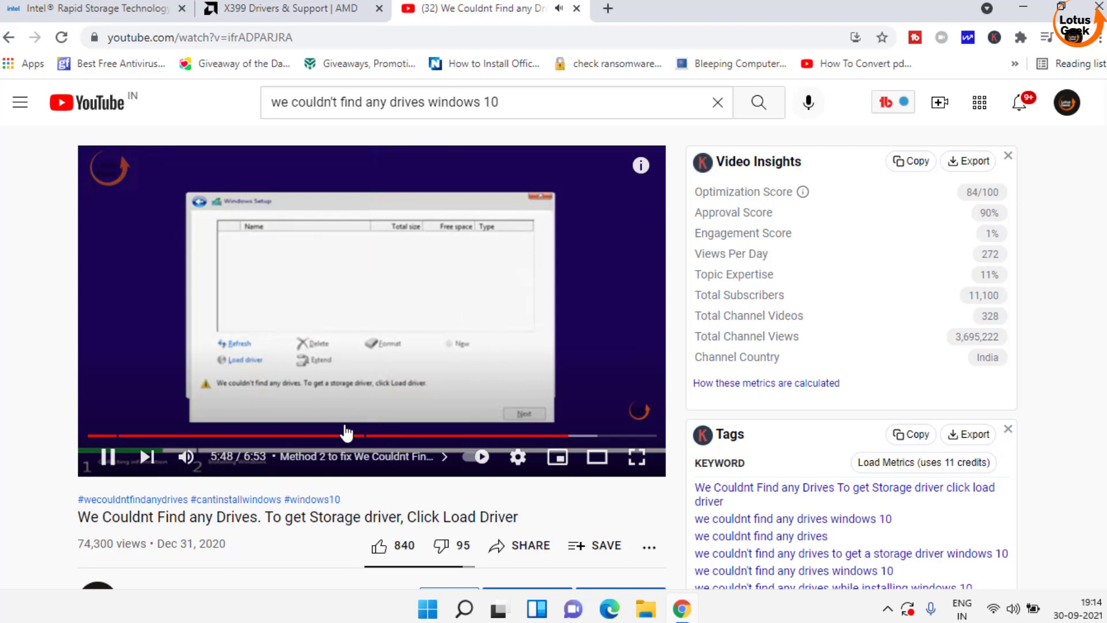
mouse_move(250, 368)
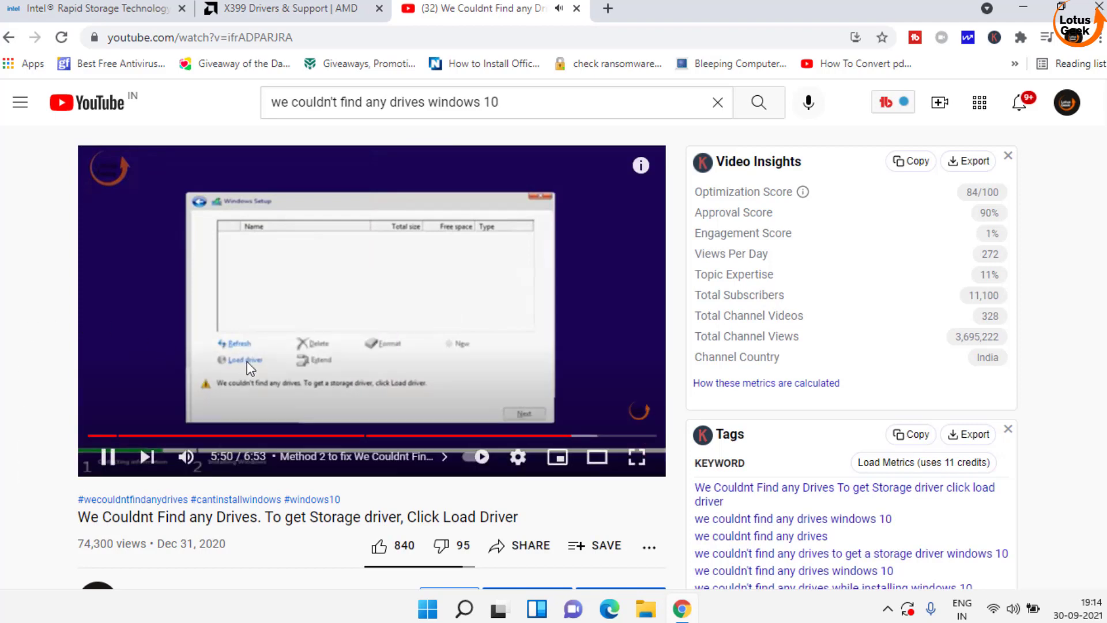